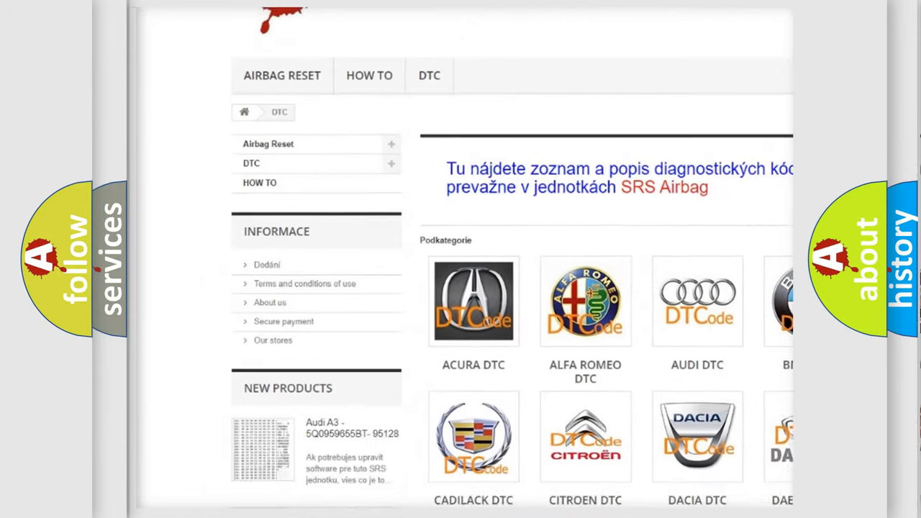
scroll(down, 3)
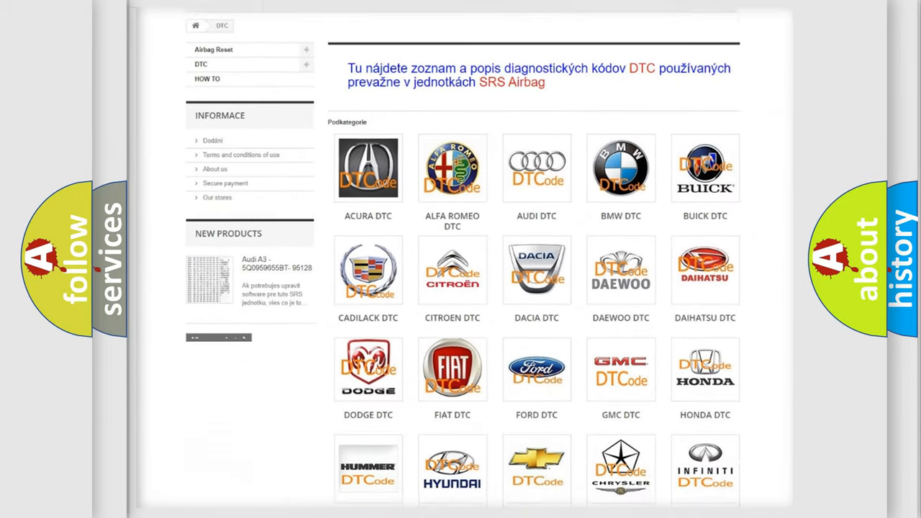
scroll(down, 3)
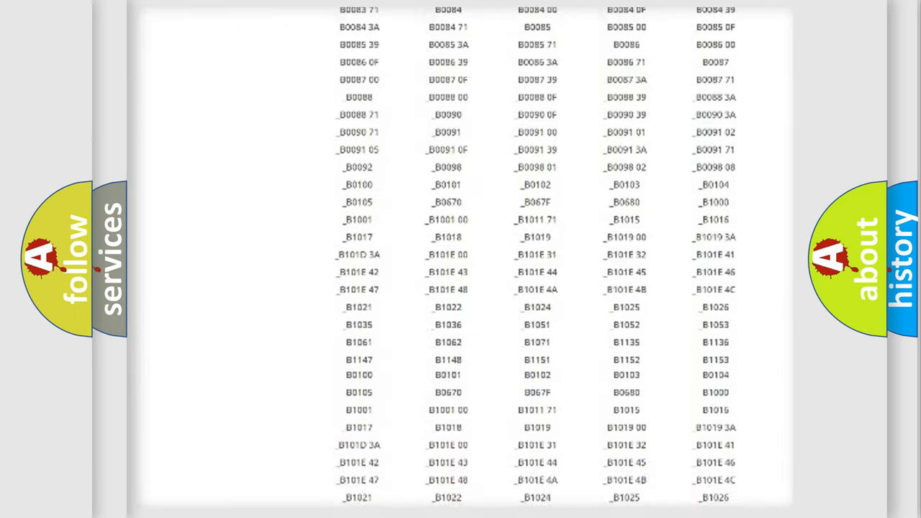
scroll(down, 3)
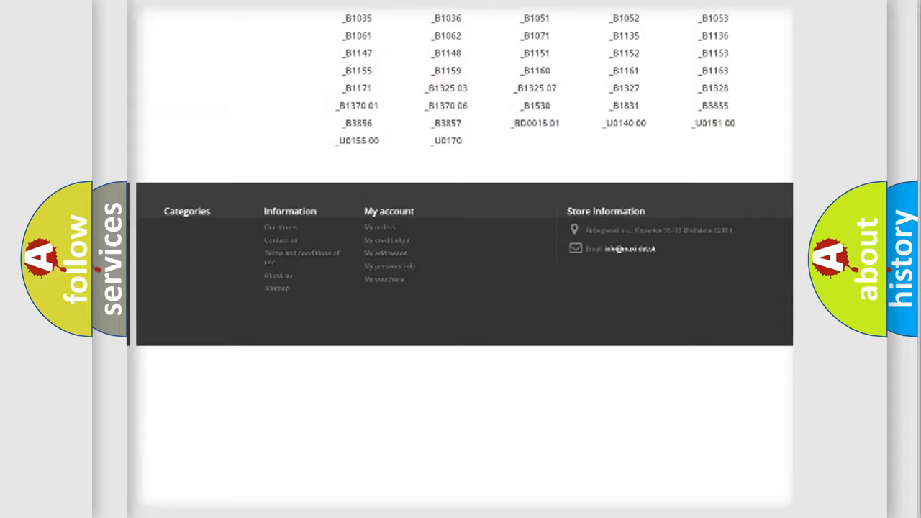